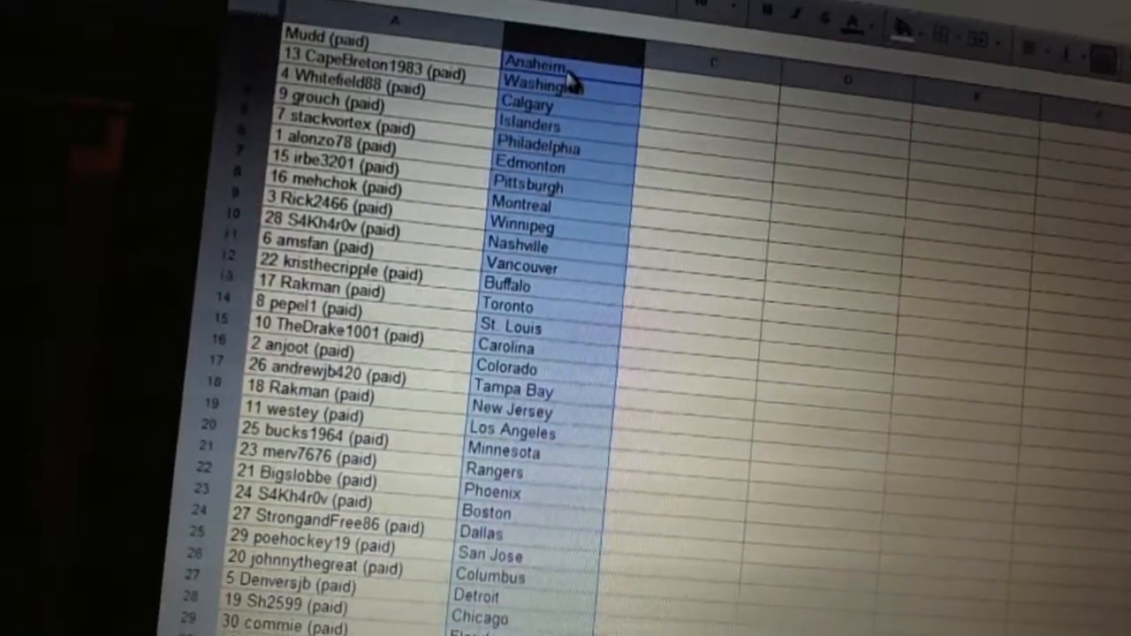
pyautogui.scroll(-3)
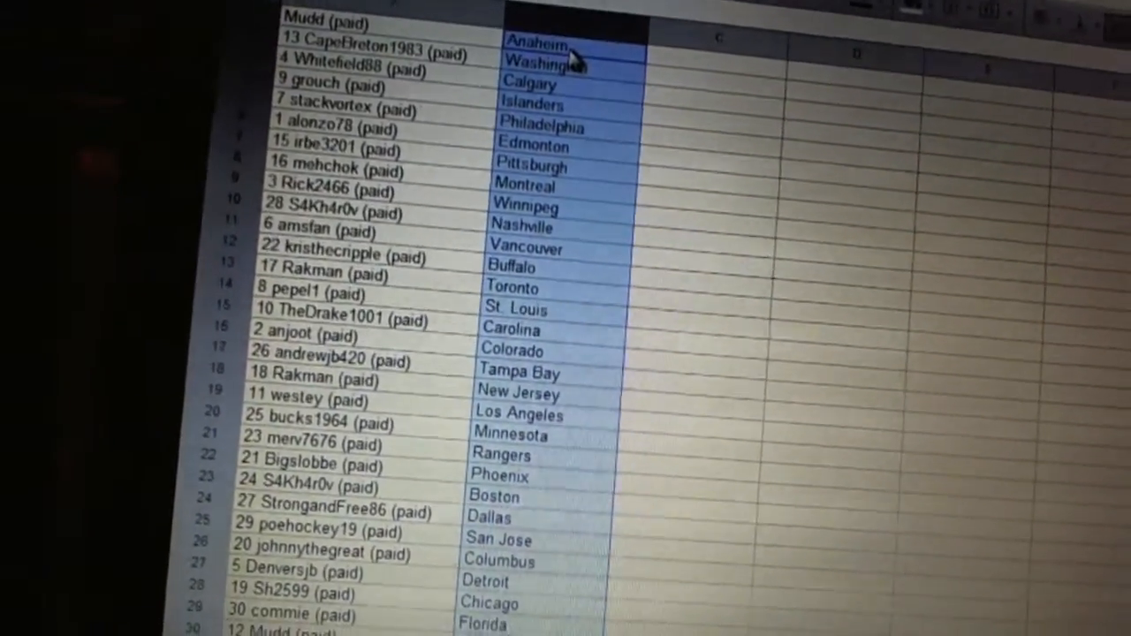
pyautogui.scroll(-3)
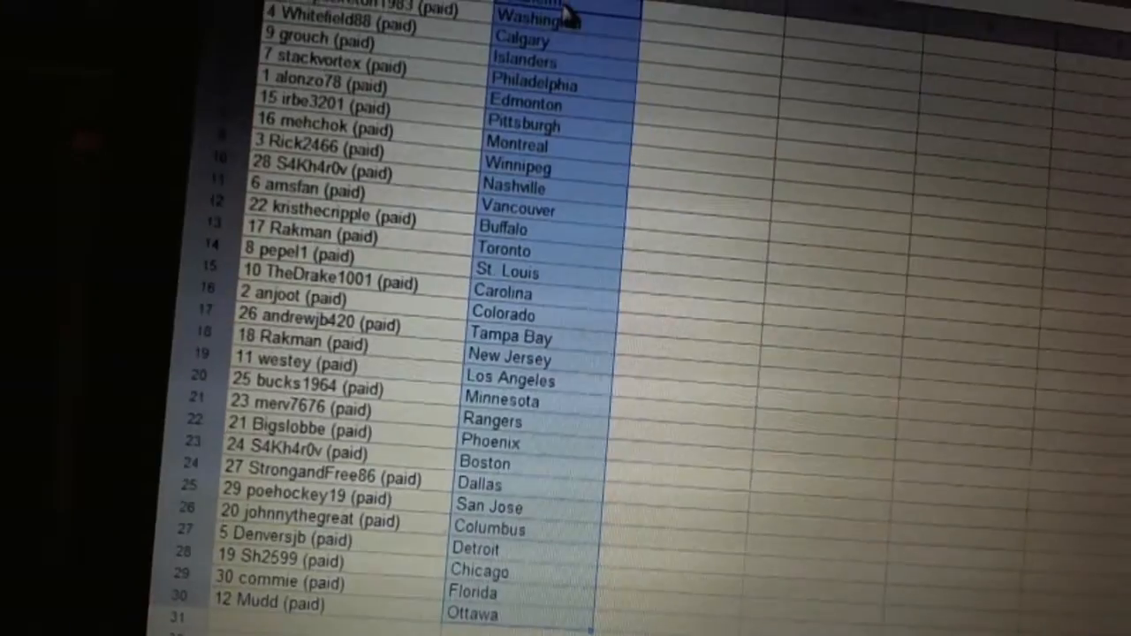
pyautogui.scroll(-3)
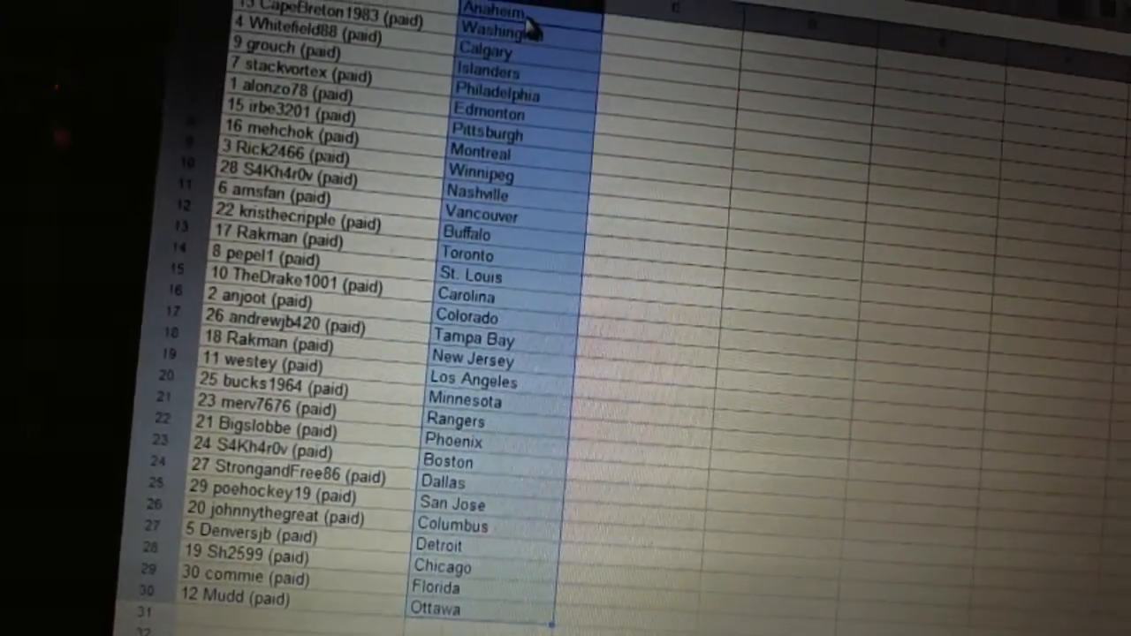
pyautogui.scroll(-3)
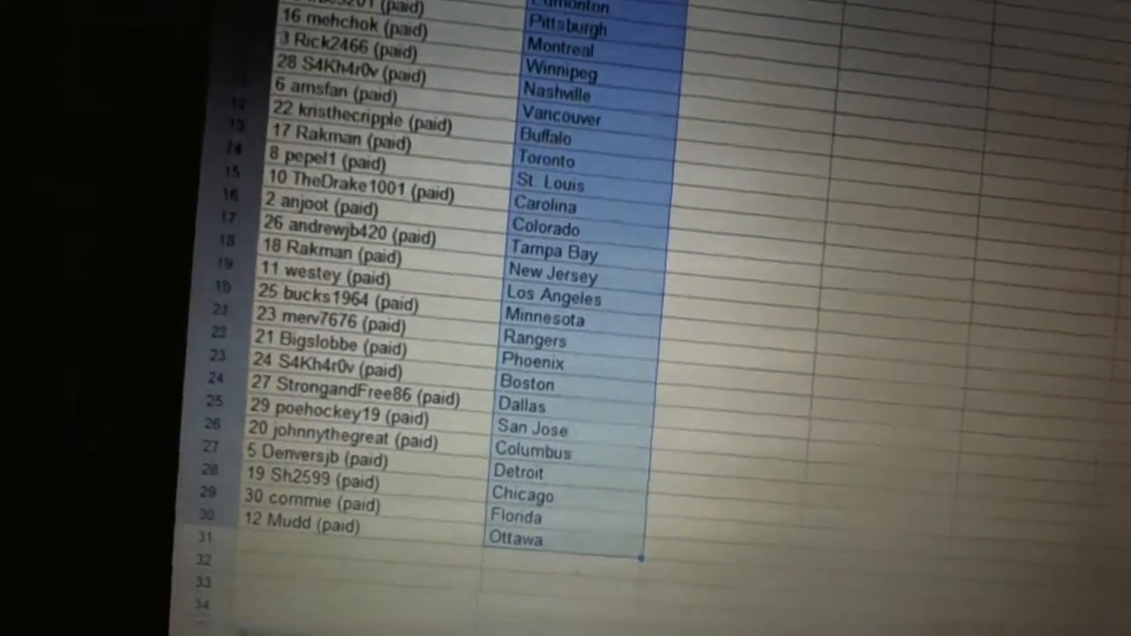